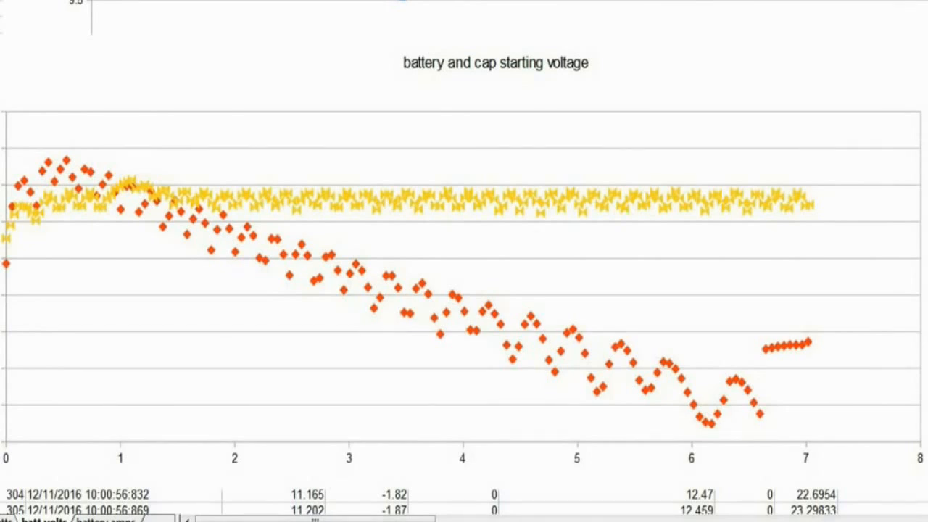
{"action": "mouse_move", "coordinate": [366, 174]}
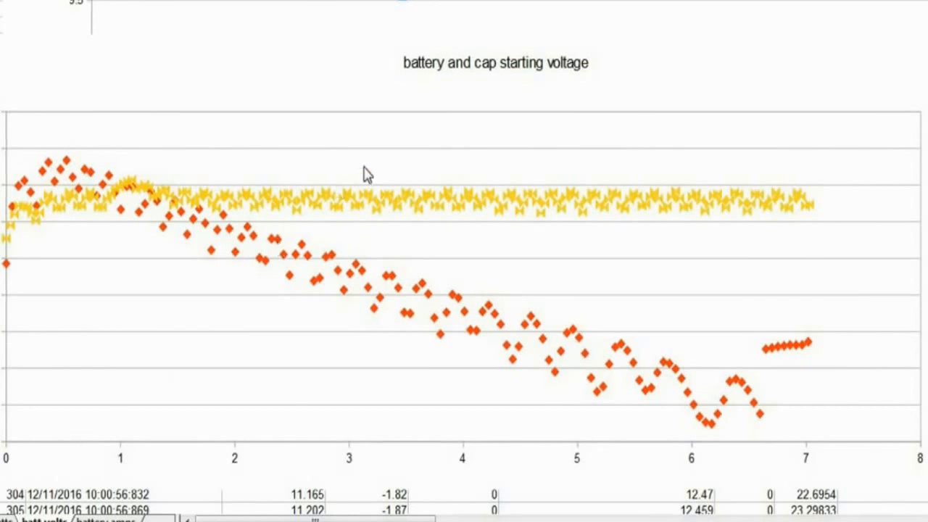
{"action": "mouse_move", "coordinate": [505, 102]}
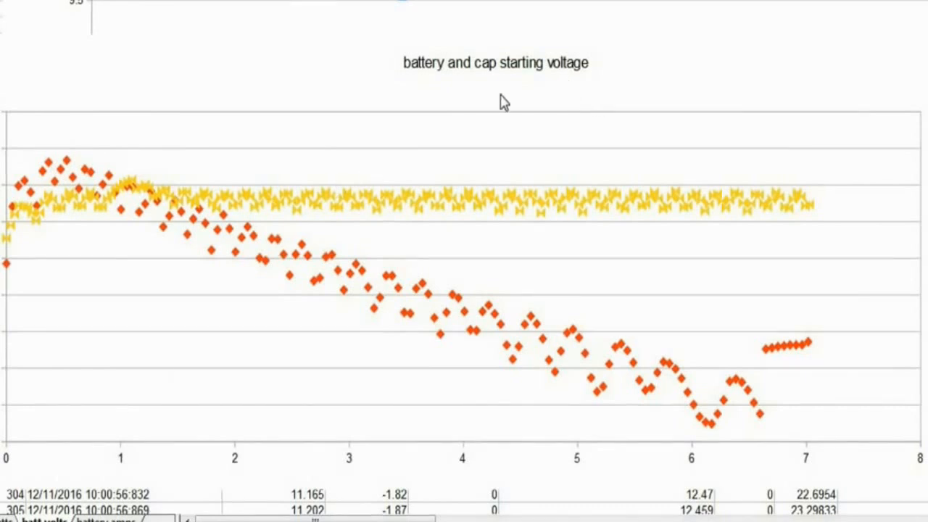
{"action": "mouse_move", "coordinate": [78, 214]}
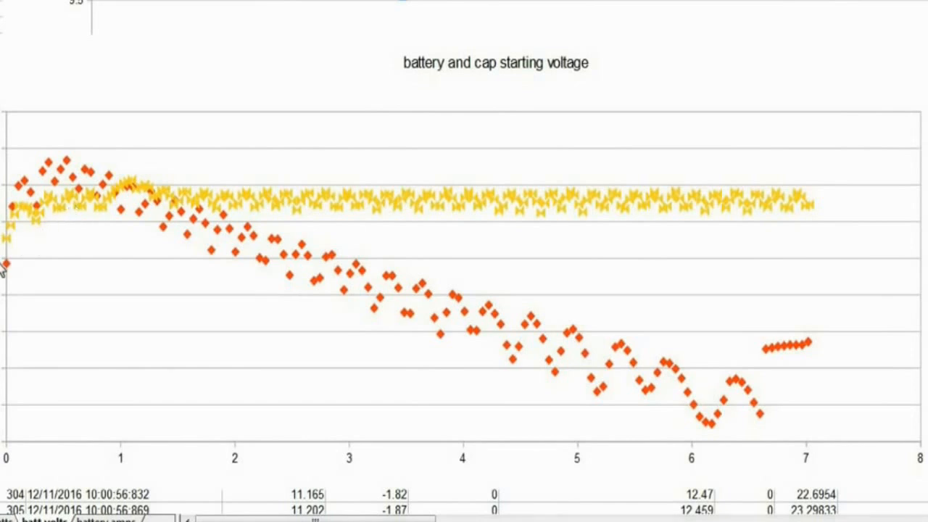
{"action": "mouse_move", "coordinate": [6, 406]}
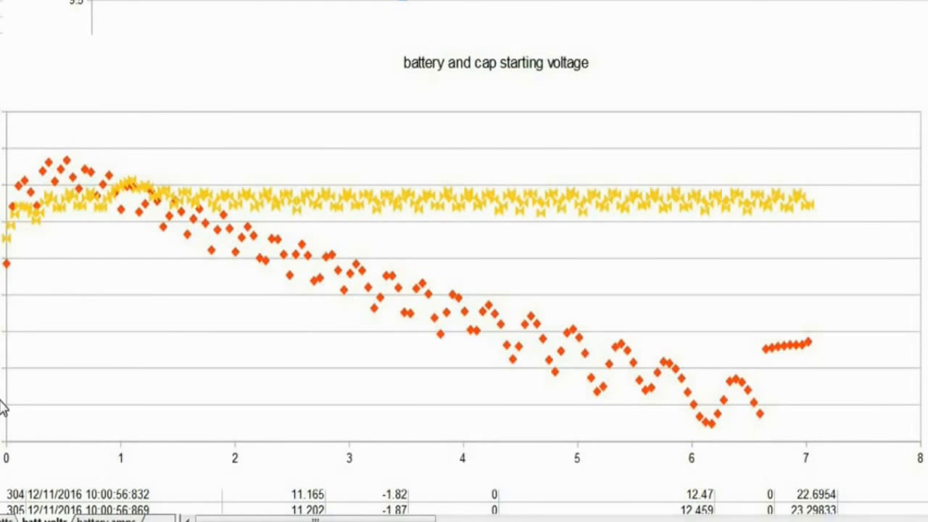
{"action": "mouse_move", "coordinate": [245, 217]}
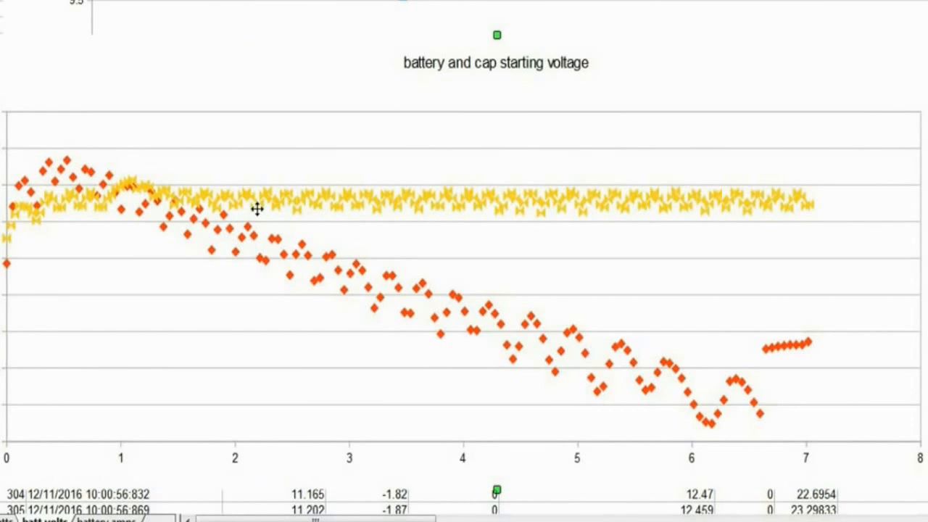
{"action": "mouse_move", "coordinate": [154, 198]}
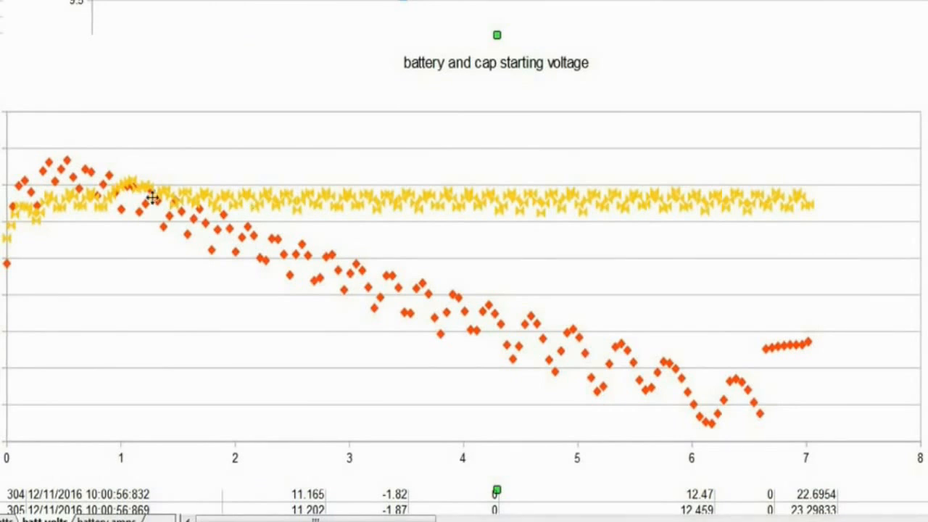
{"action": "mouse_move", "coordinate": [21, 190]}
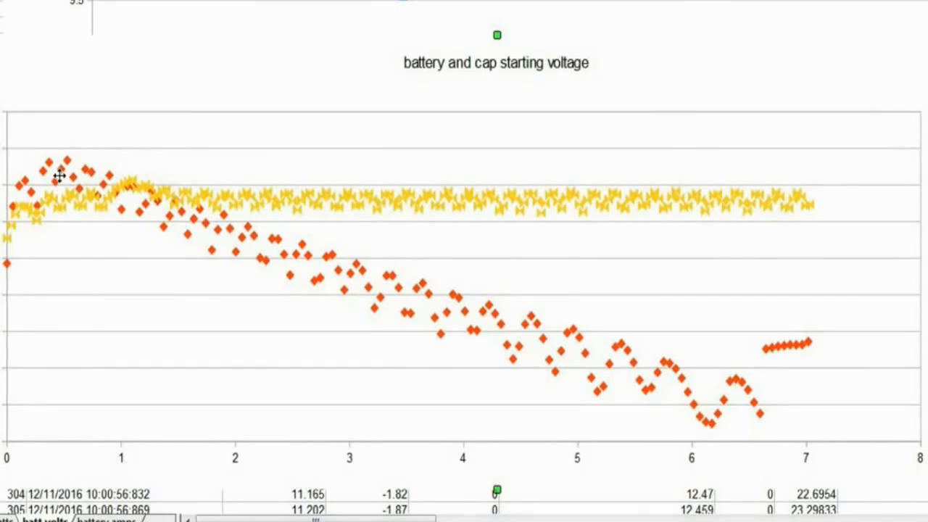
{"action": "mouse_move", "coordinate": [223, 241]}
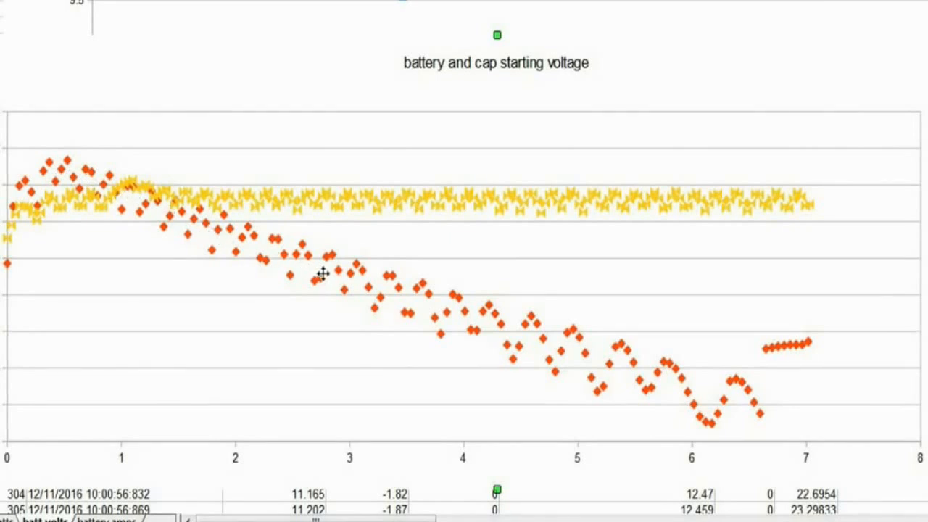
{"action": "mouse_move", "coordinate": [235, 462]}
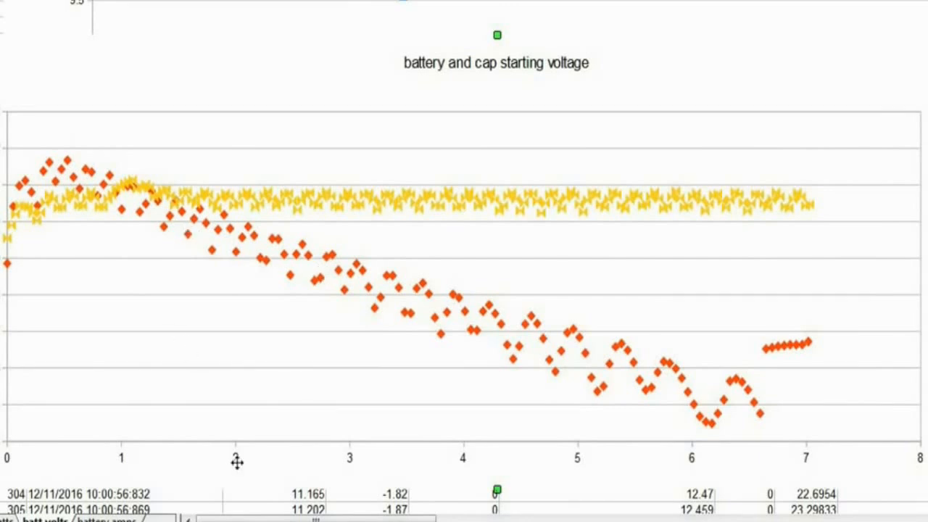
{"action": "mouse_move", "coordinate": [247, 261]}
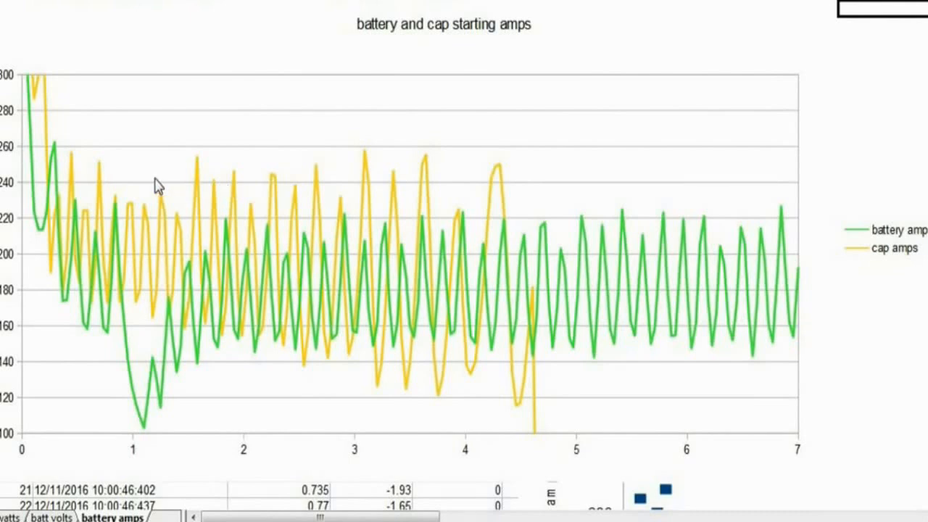
{"action": "mouse_move", "coordinate": [38, 161]}
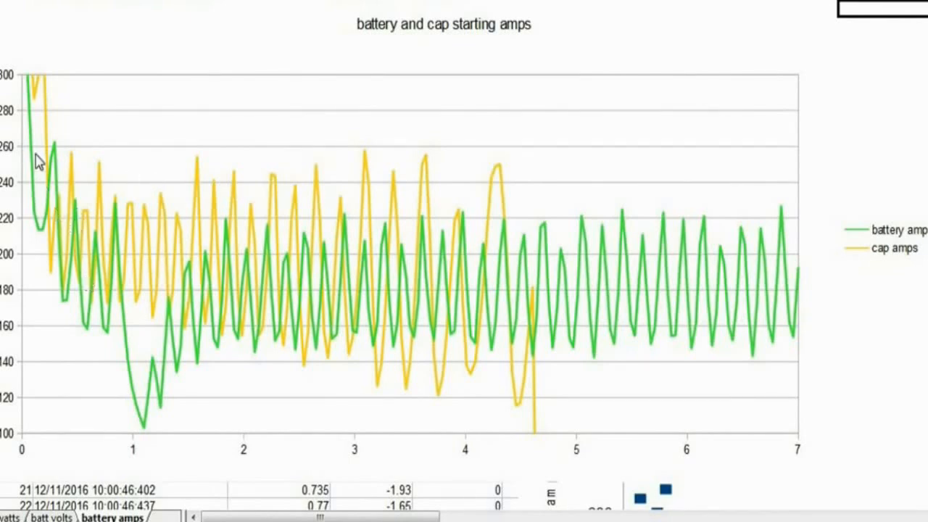
{"action": "mouse_move", "coordinate": [27, 94]}
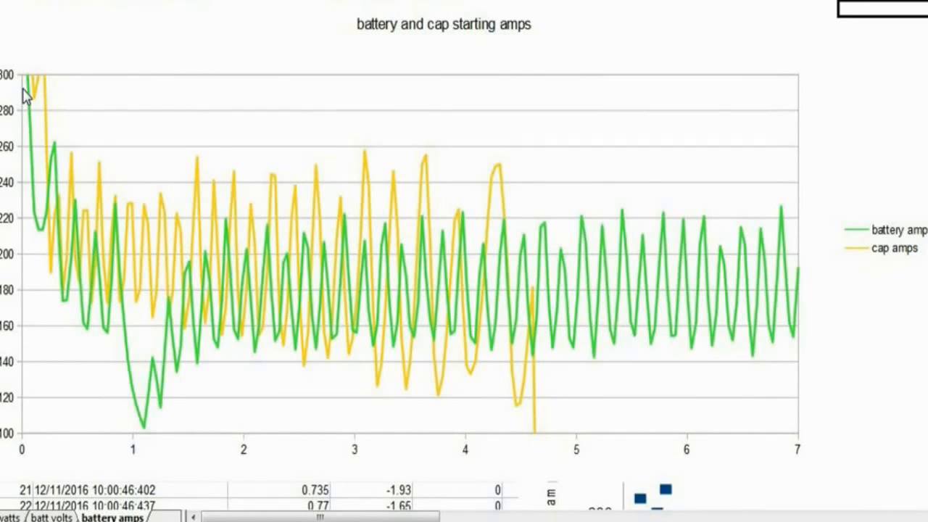
{"action": "mouse_move", "coordinate": [46, 191]}
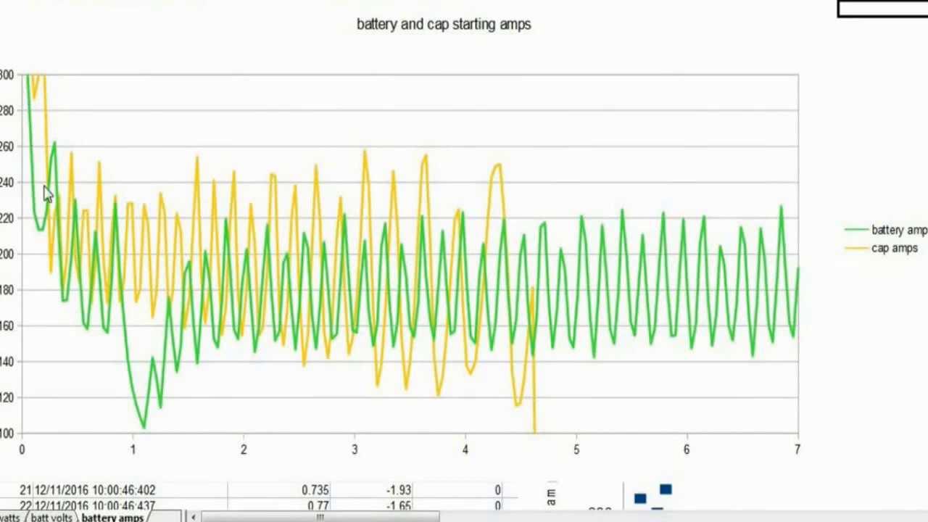
{"action": "mouse_move", "coordinate": [43, 101]}
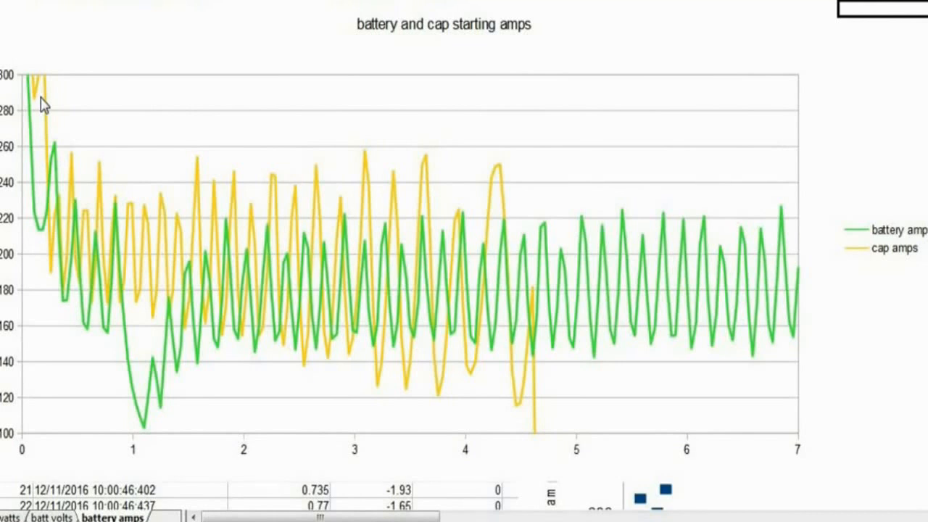
{"action": "mouse_move", "coordinate": [142, 371]}
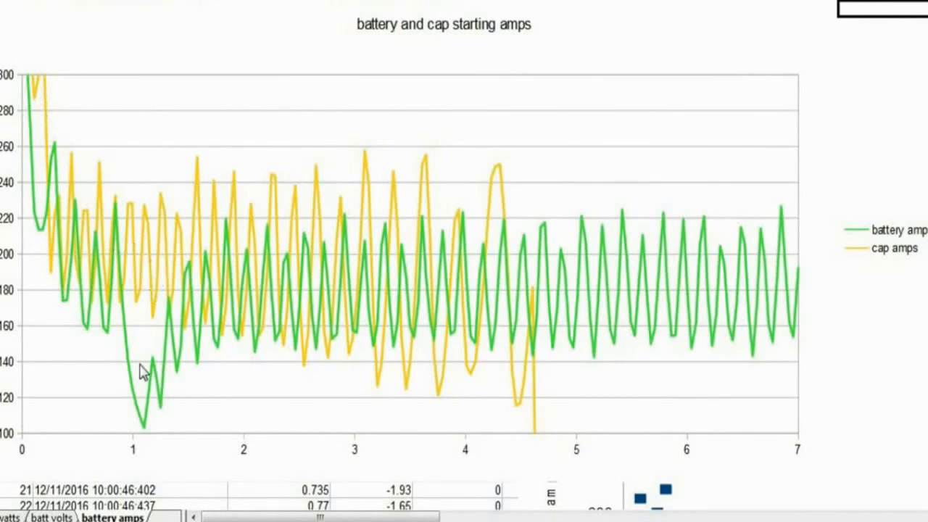
{"action": "mouse_move", "coordinate": [241, 460]}
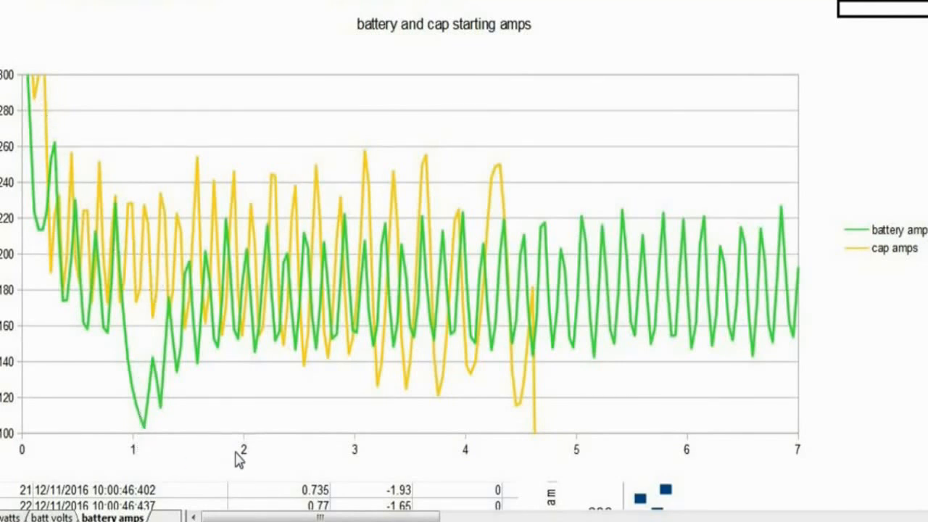
{"action": "mouse_move", "coordinate": [73, 153]}
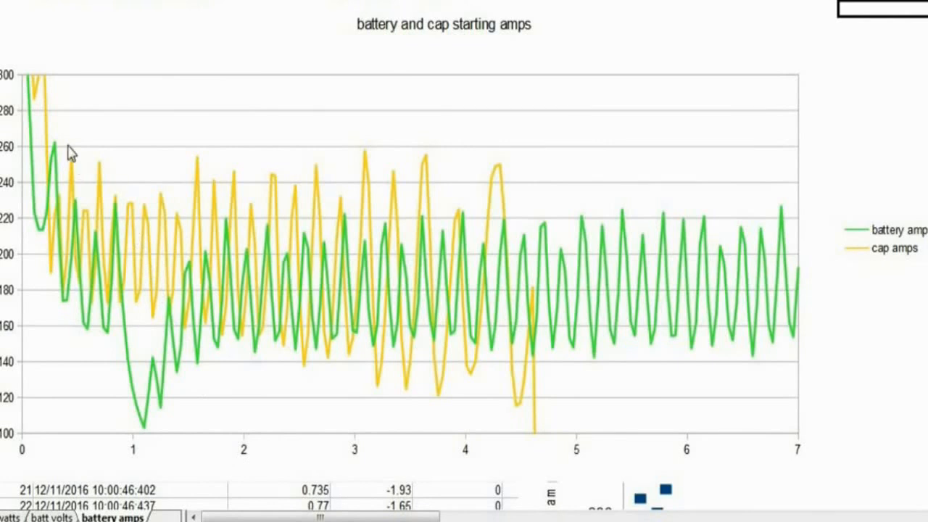
{"action": "mouse_move", "coordinate": [45, 101]}
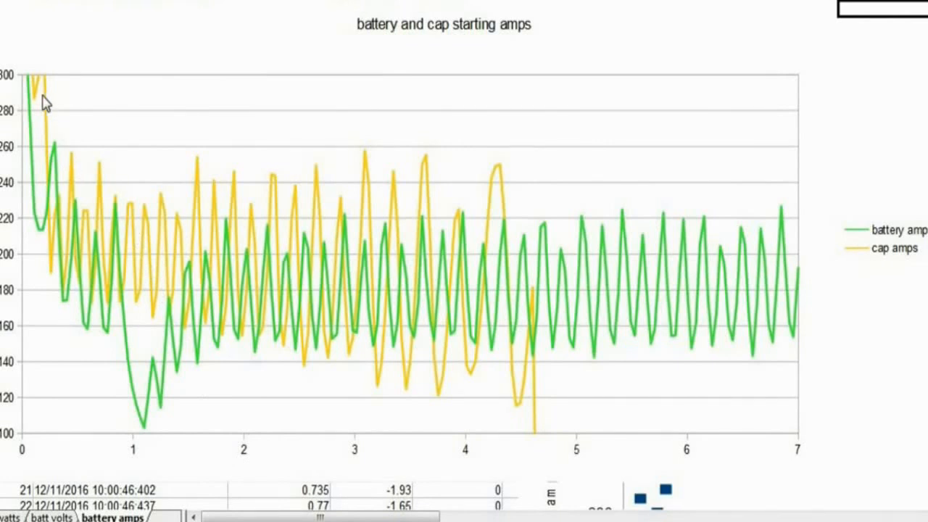
{"action": "mouse_move", "coordinate": [87, 240]}
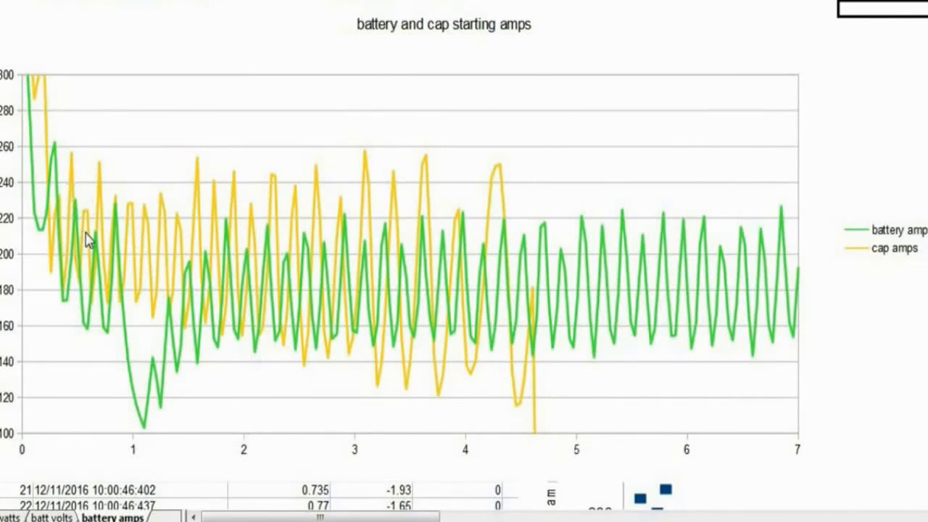
{"action": "mouse_move", "coordinate": [127, 254]}
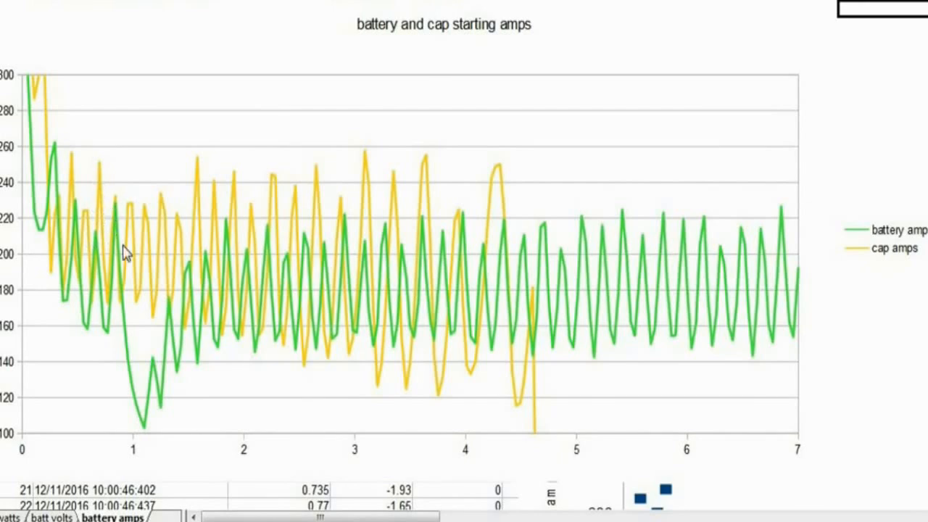
{"action": "mouse_move", "coordinate": [142, 239]}
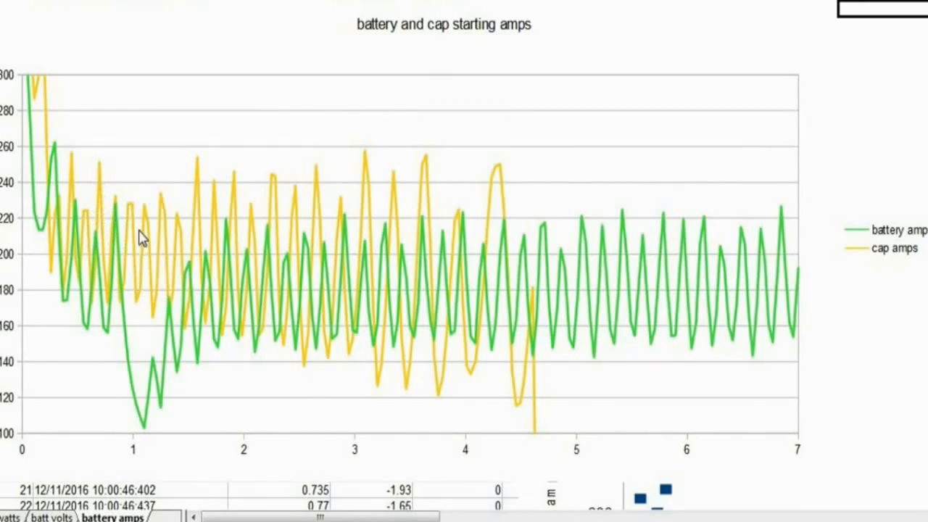
{"action": "mouse_move", "coordinate": [159, 221]}
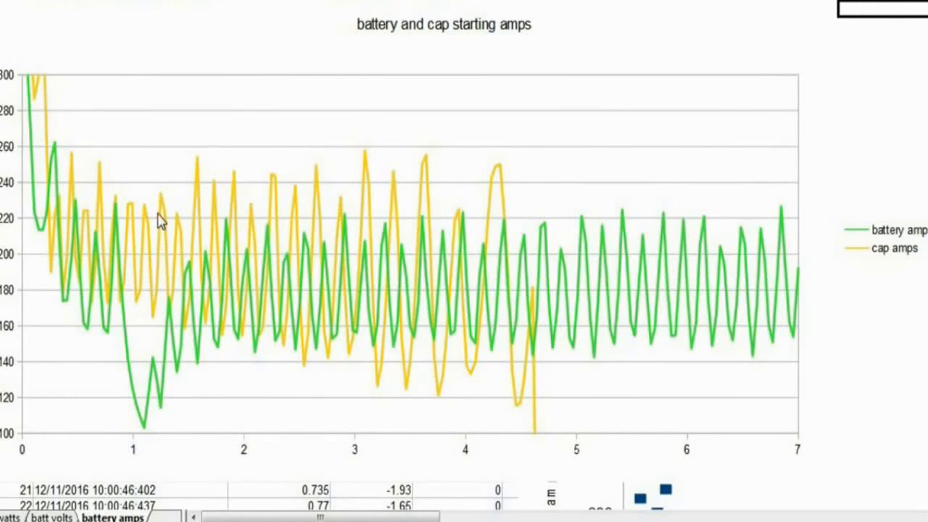
{"action": "mouse_move", "coordinate": [145, 211]}
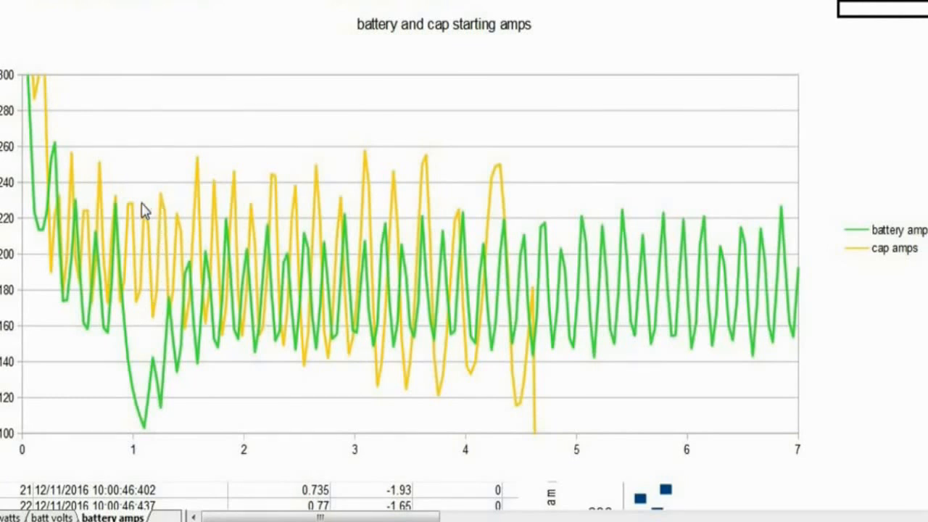
{"action": "mouse_move", "coordinate": [162, 226]}
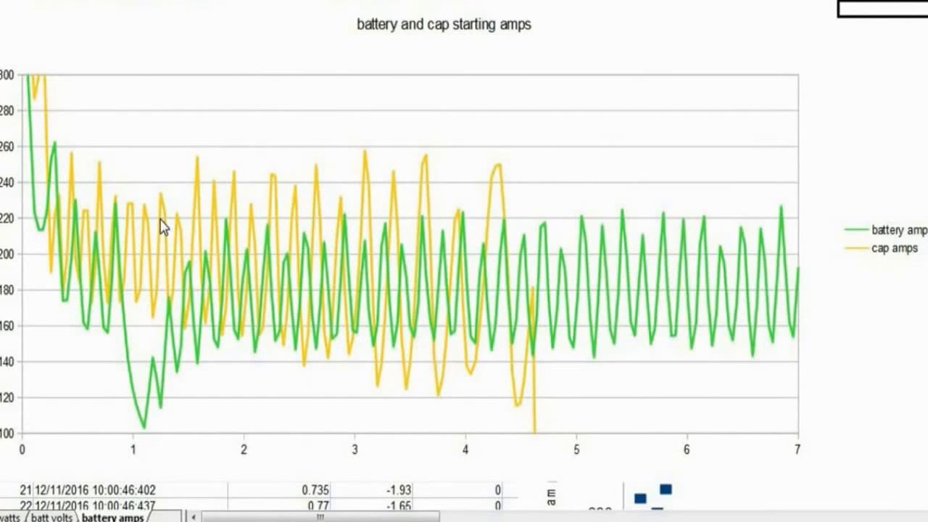
{"action": "mouse_move", "coordinate": [119, 200]}
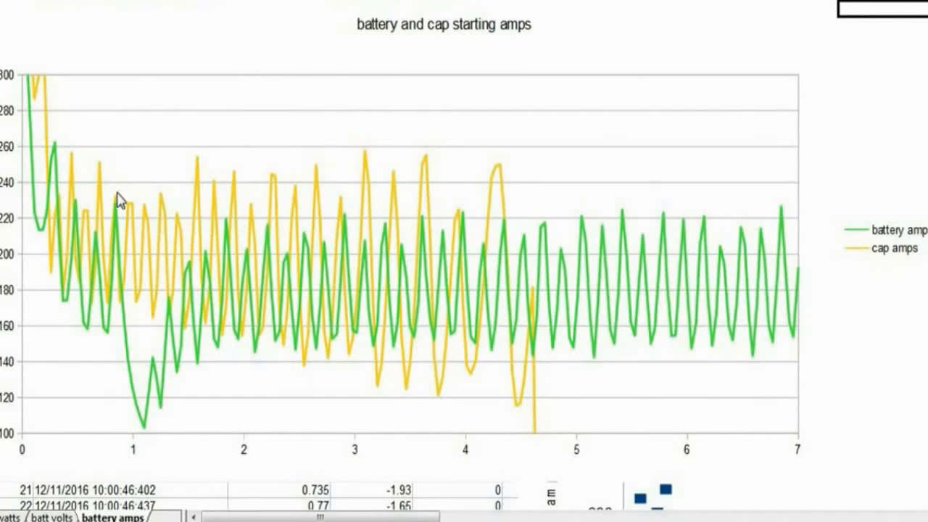
{"action": "mouse_move", "coordinate": [168, 301]}
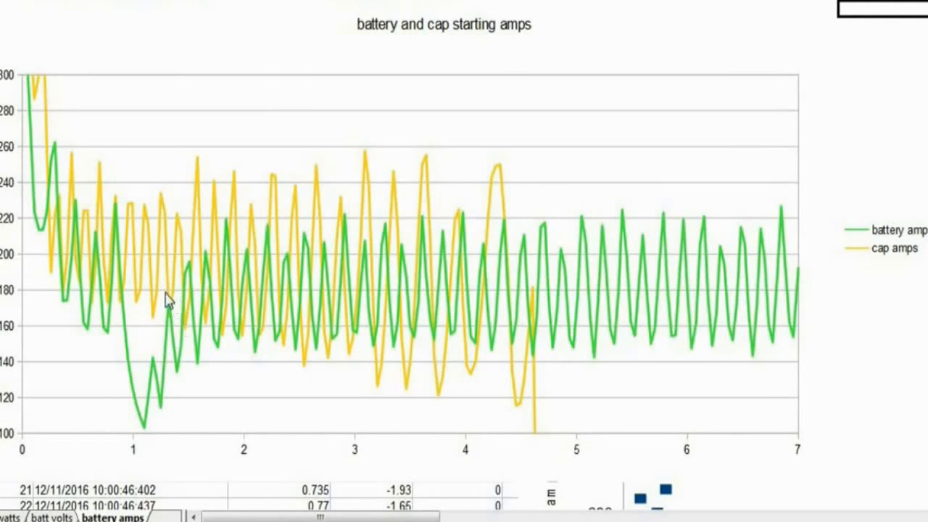
{"action": "mouse_move", "coordinate": [261, 308]}
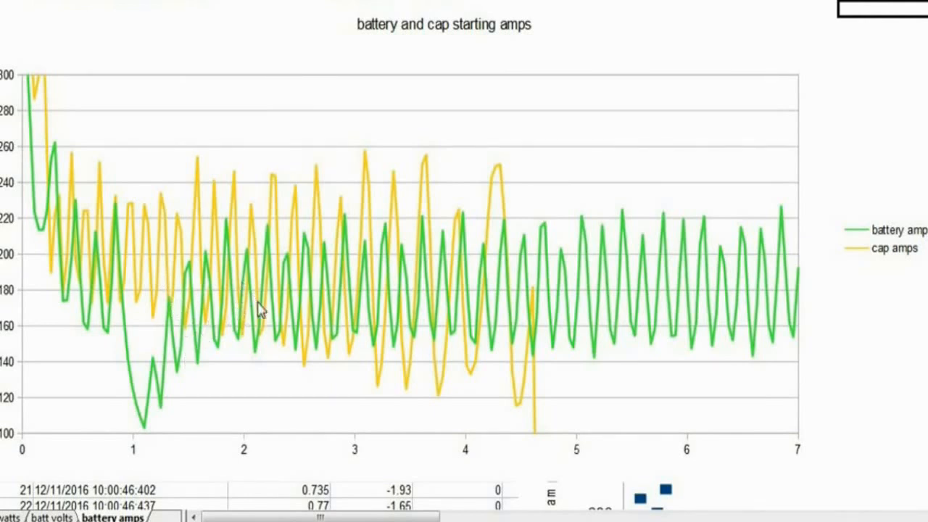
{"action": "mouse_move", "coordinate": [346, 283]}
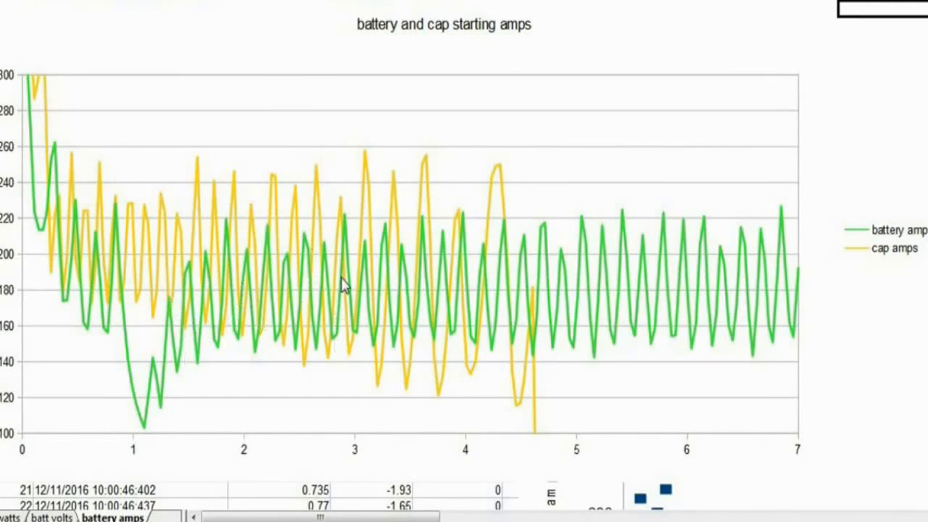
{"action": "mouse_move", "coordinate": [426, 301]}
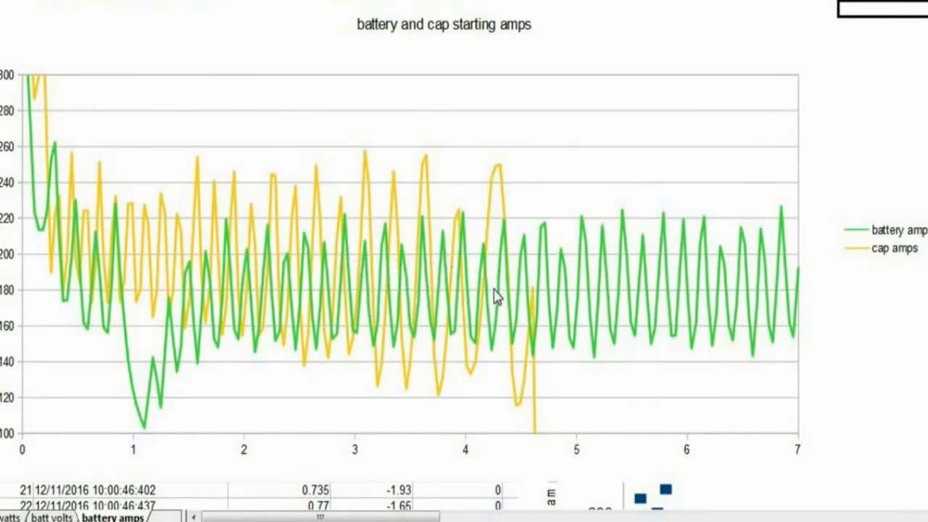
{"action": "mouse_move", "coordinate": [592, 290]}
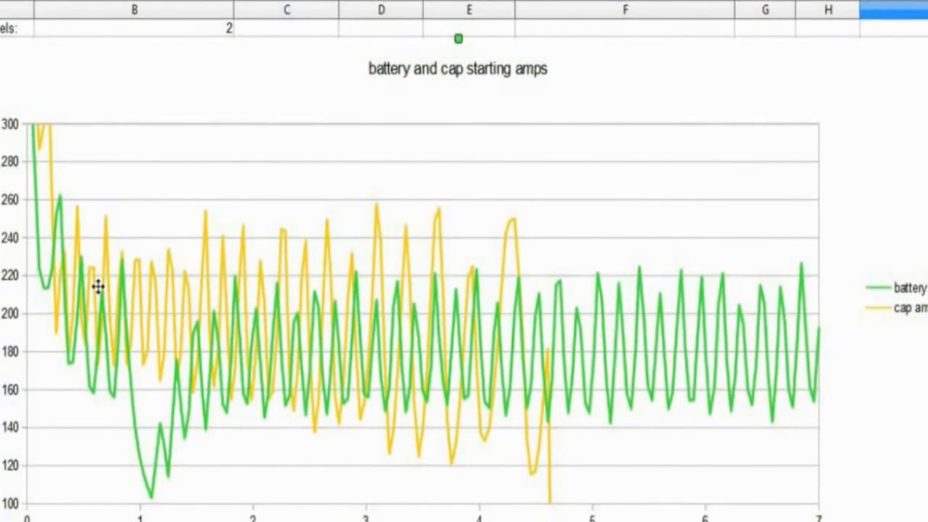
{"action": "mouse_move", "coordinate": [93, 292]}
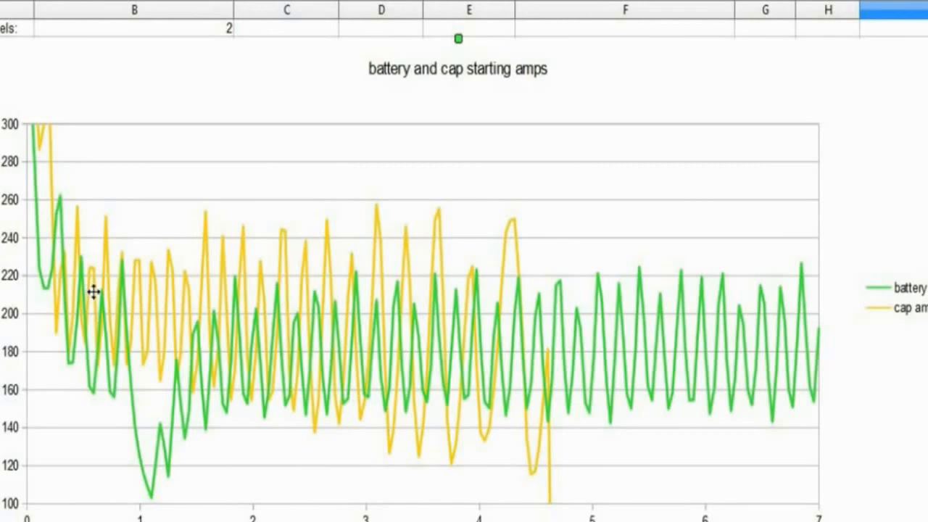
{"action": "mouse_move", "coordinate": [119, 293]}
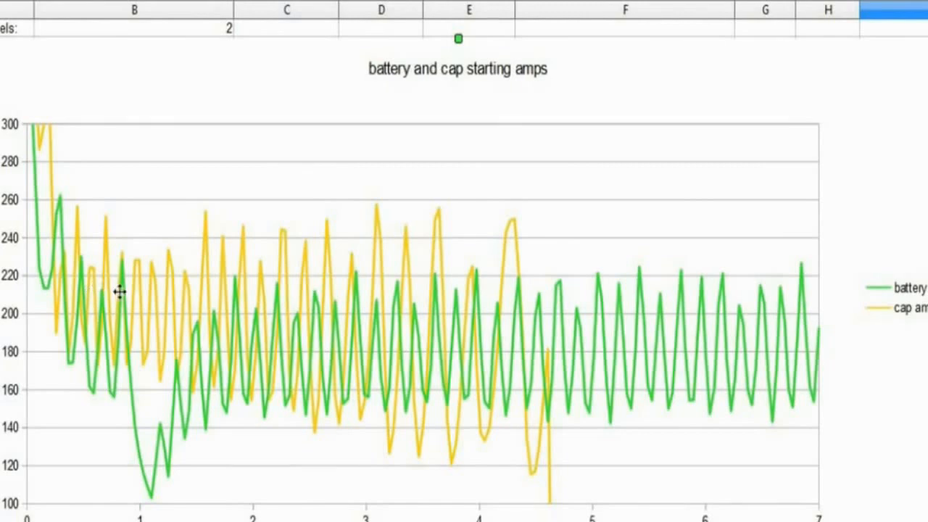
{"action": "mouse_move", "coordinate": [198, 311]}
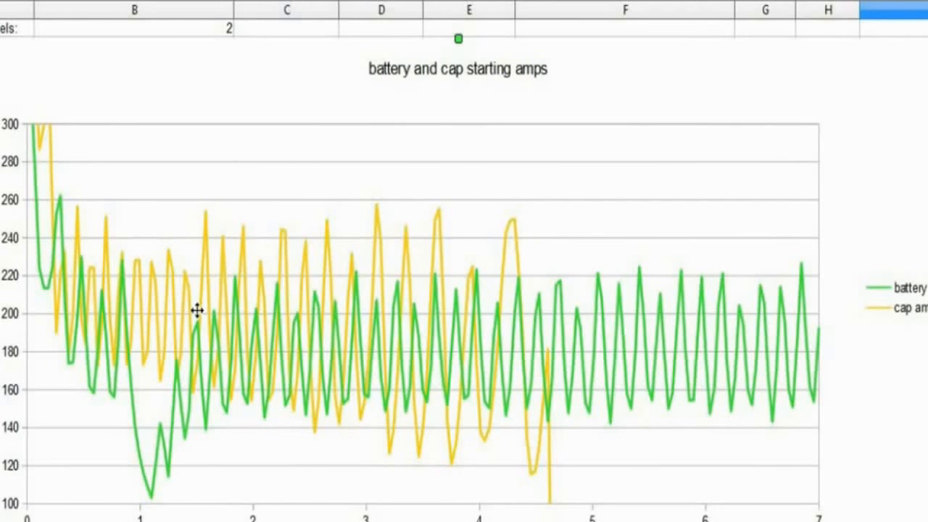
{"action": "mouse_move", "coordinate": [292, 345]}
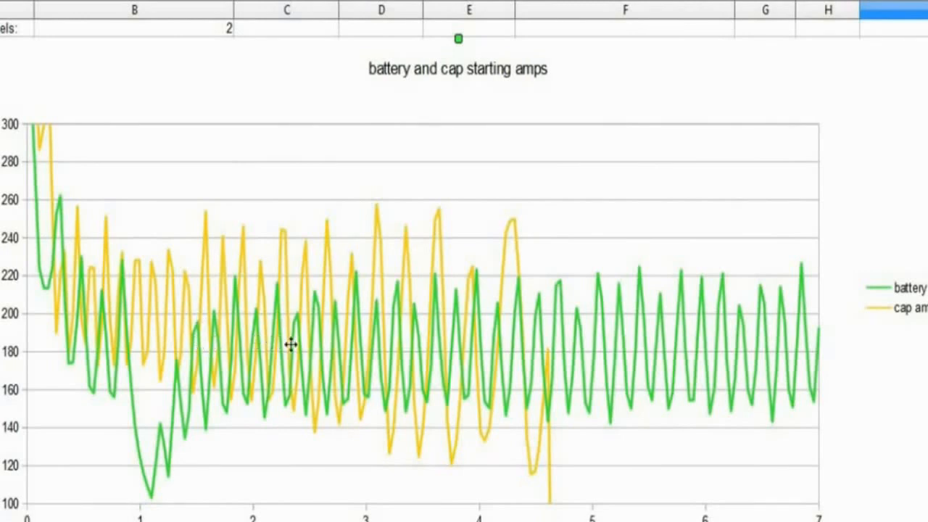
{"action": "mouse_move", "coordinate": [363, 355]}
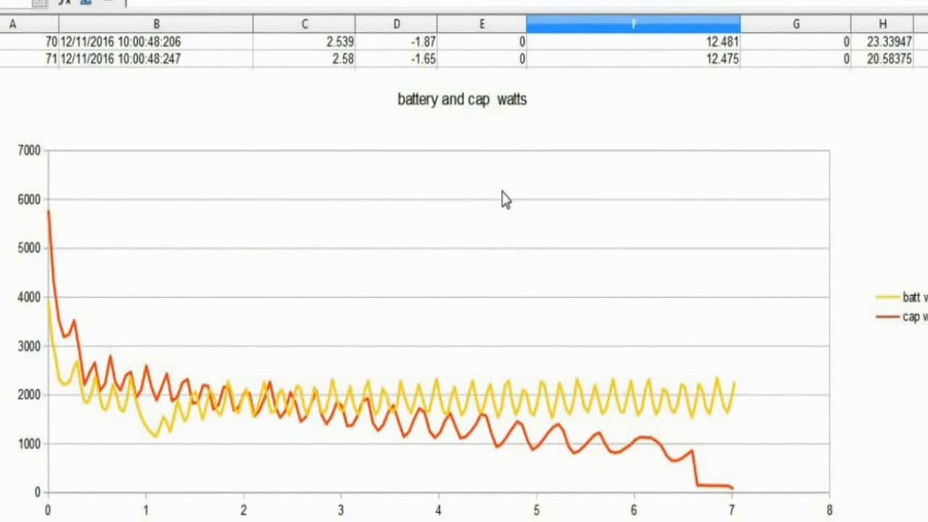
{"action": "mouse_move", "coordinate": [640, 133]}
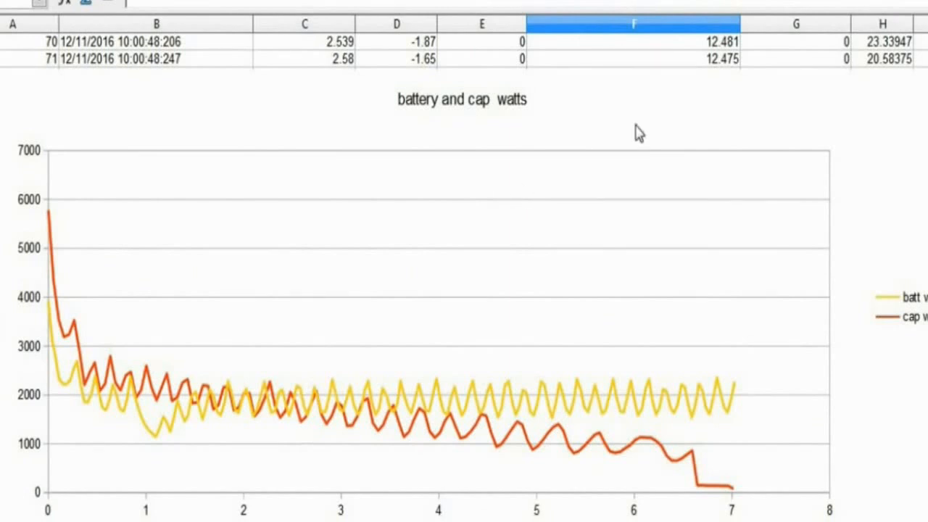
{"action": "mouse_move", "coordinate": [98, 256]}
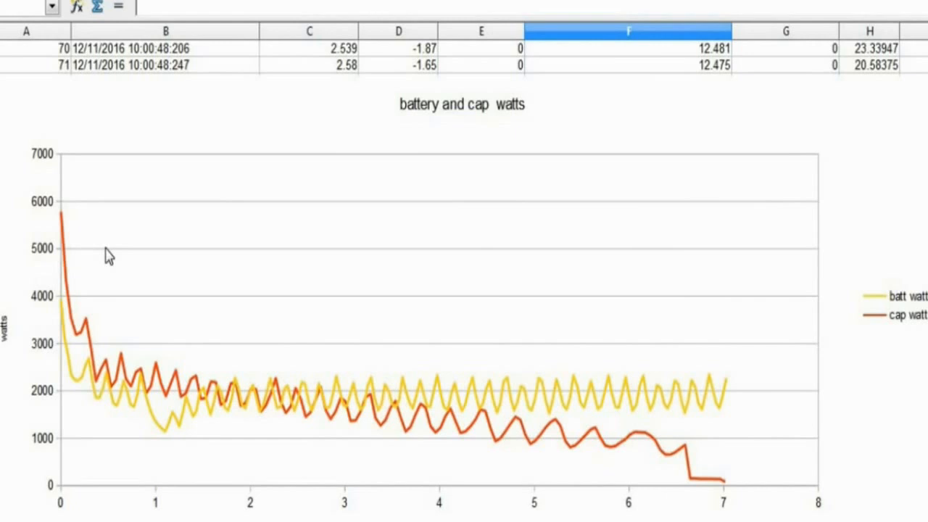
{"action": "mouse_move", "coordinate": [66, 261]}
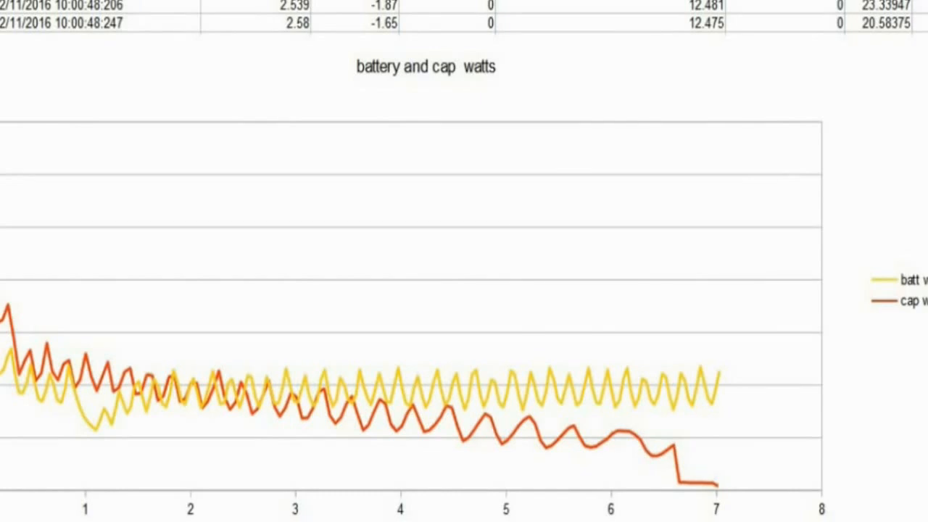
{"action": "mouse_move", "coordinate": [50, 332]}
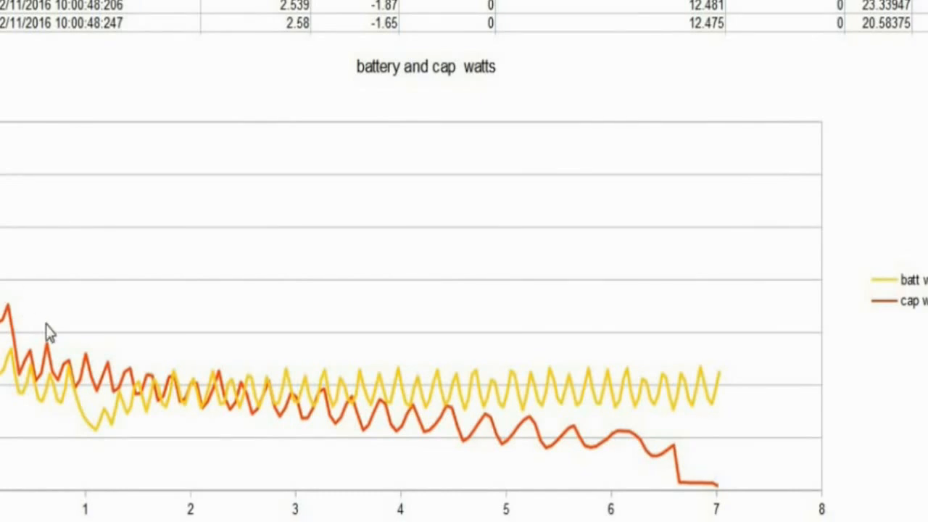
{"action": "mouse_move", "coordinate": [215, 380]}
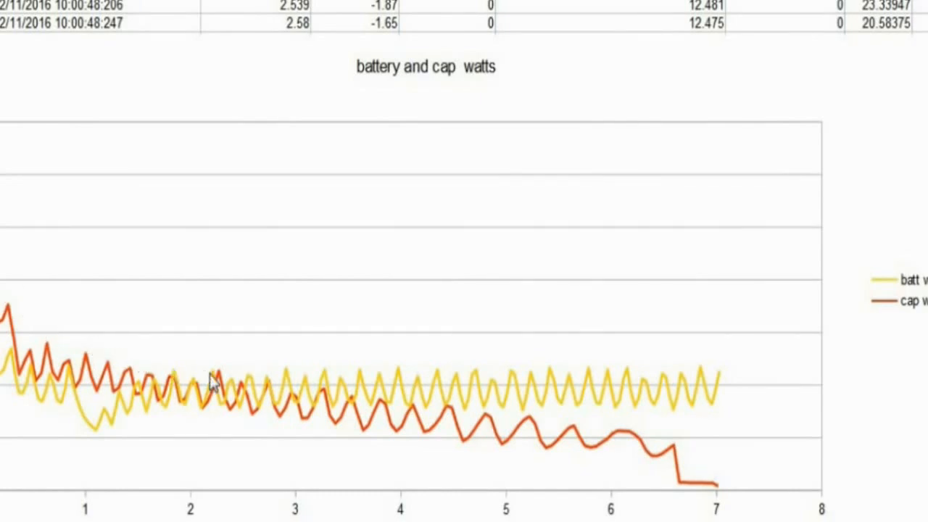
{"action": "mouse_move", "coordinate": [383, 425]}
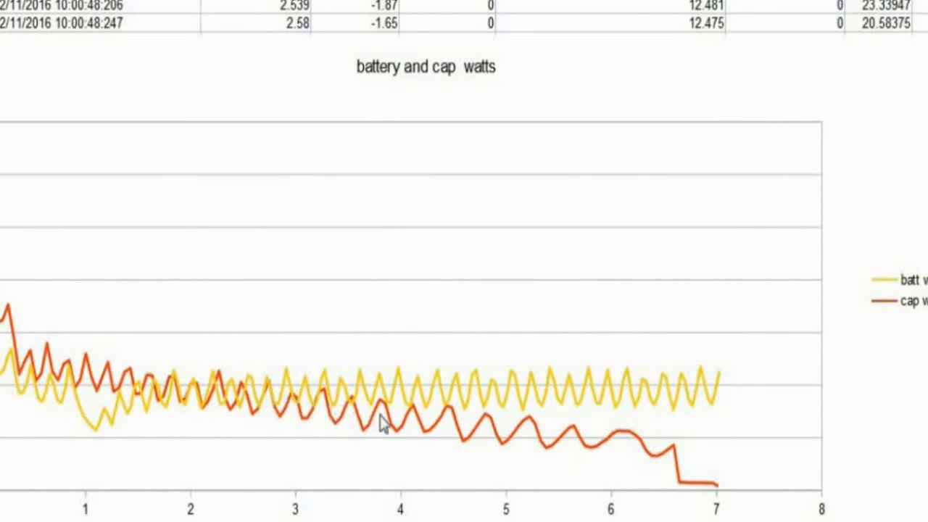
{"action": "mouse_move", "coordinate": [412, 426]}
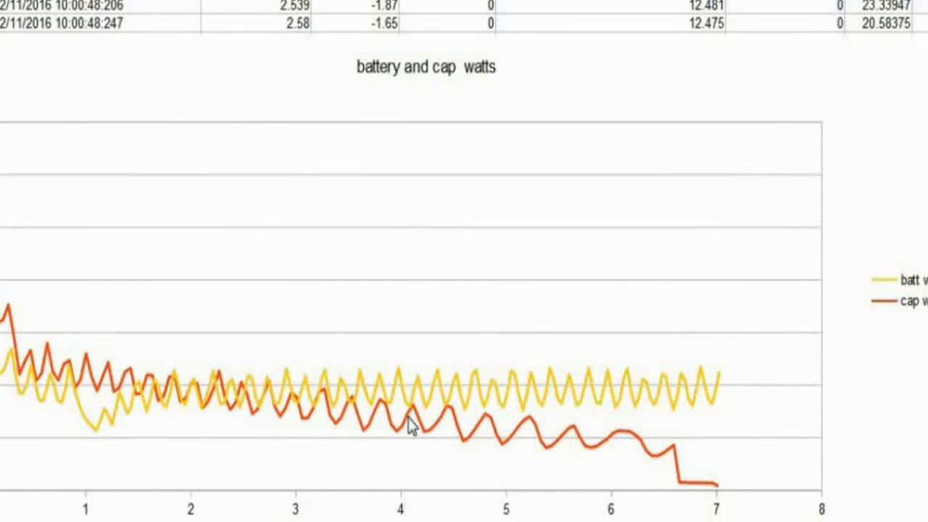
{"action": "mouse_move", "coordinate": [438, 296]}
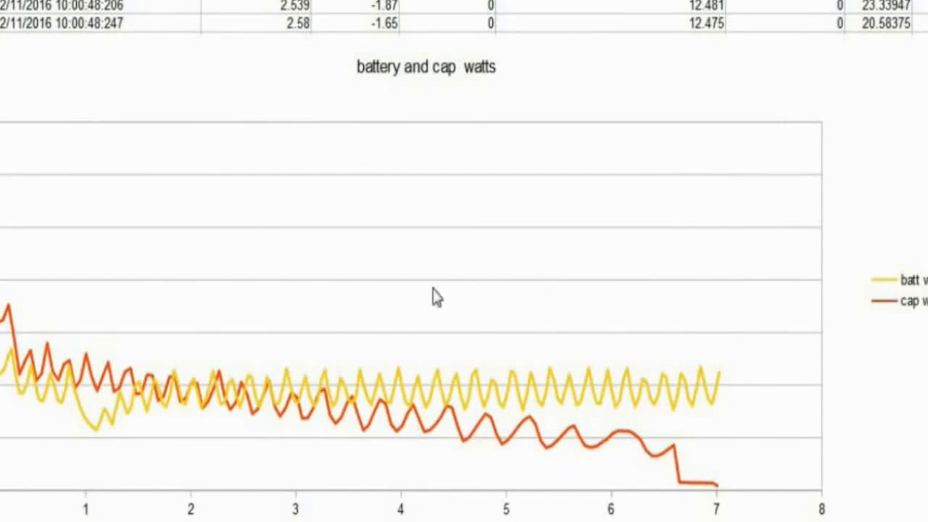
{"action": "mouse_move", "coordinate": [888, 128]}
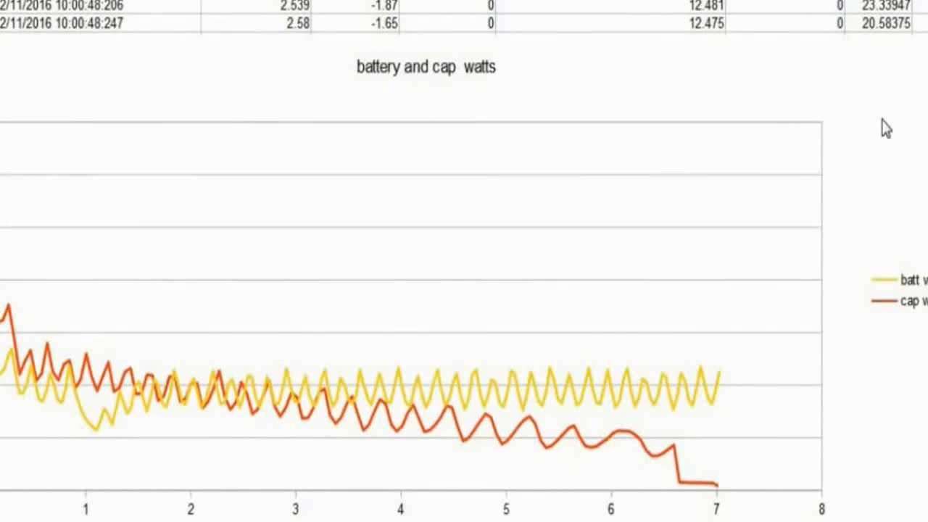